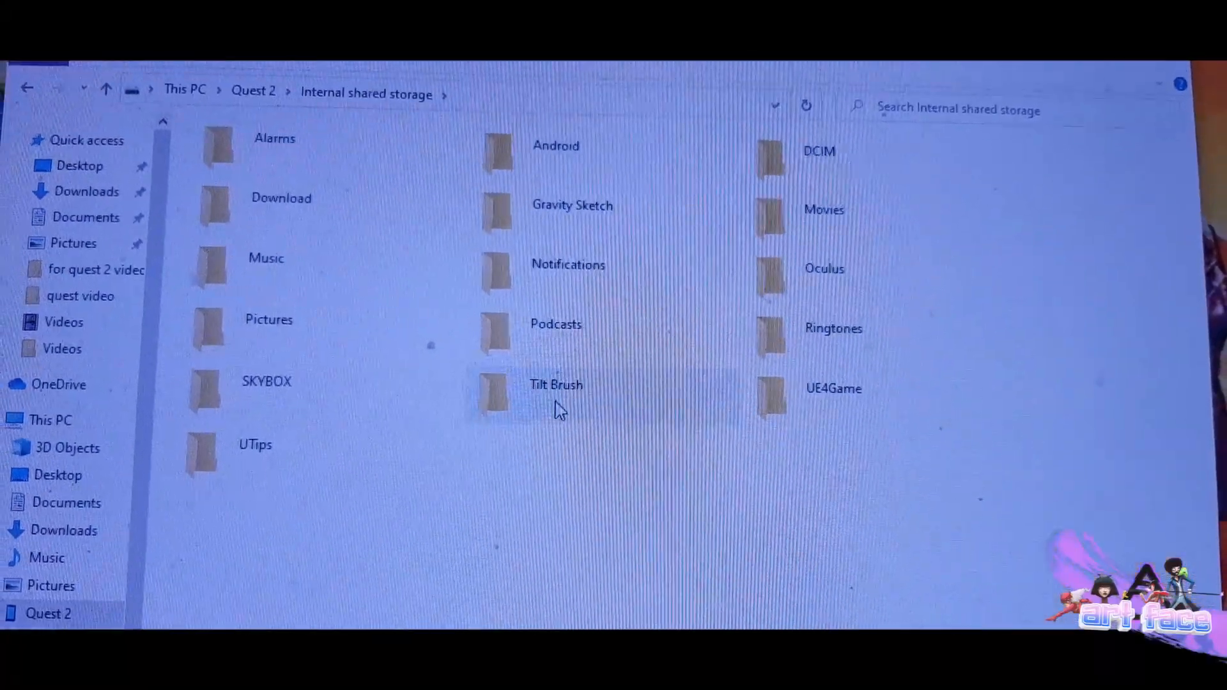
Navigate into Tilt Brush > Media Library > Images on the Quest 2's internal storage.
double_click(556, 385)
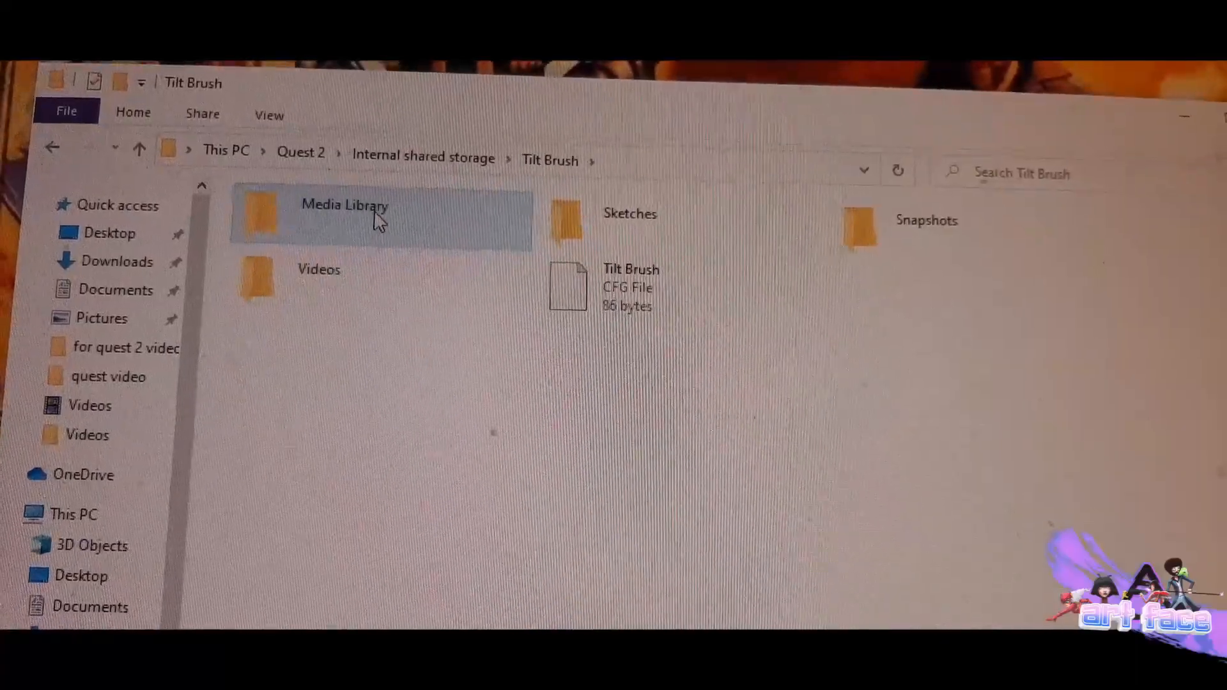
double_click(344, 219)
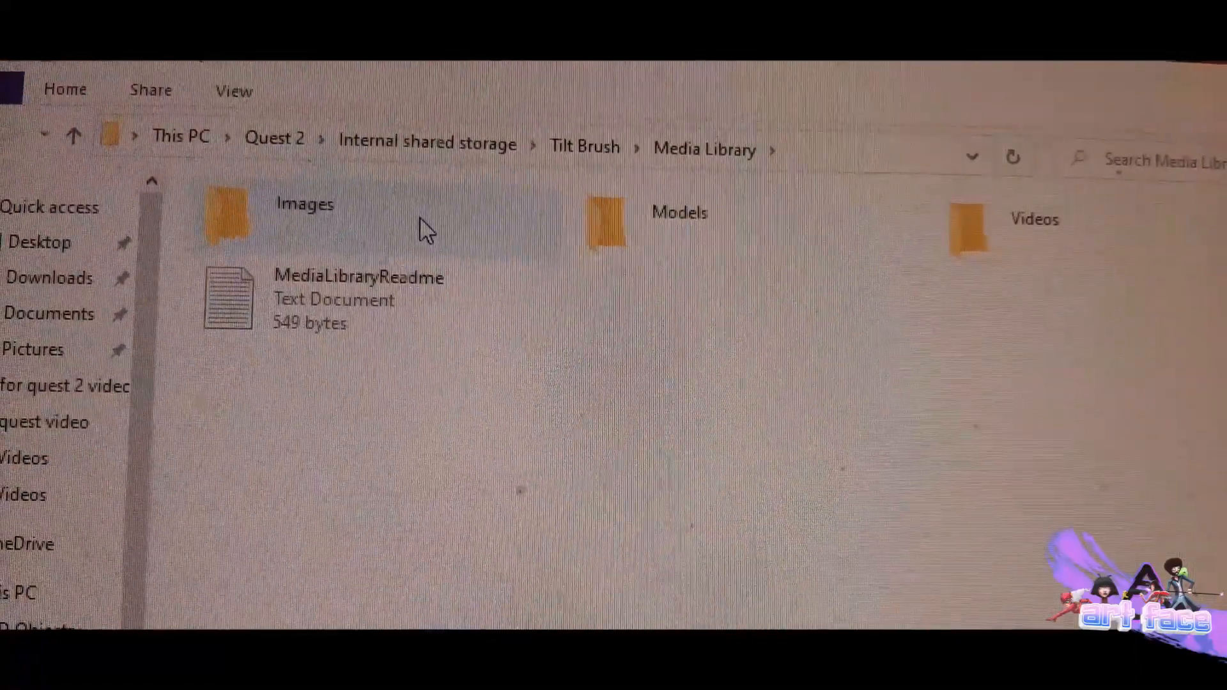
double_click(304, 211)
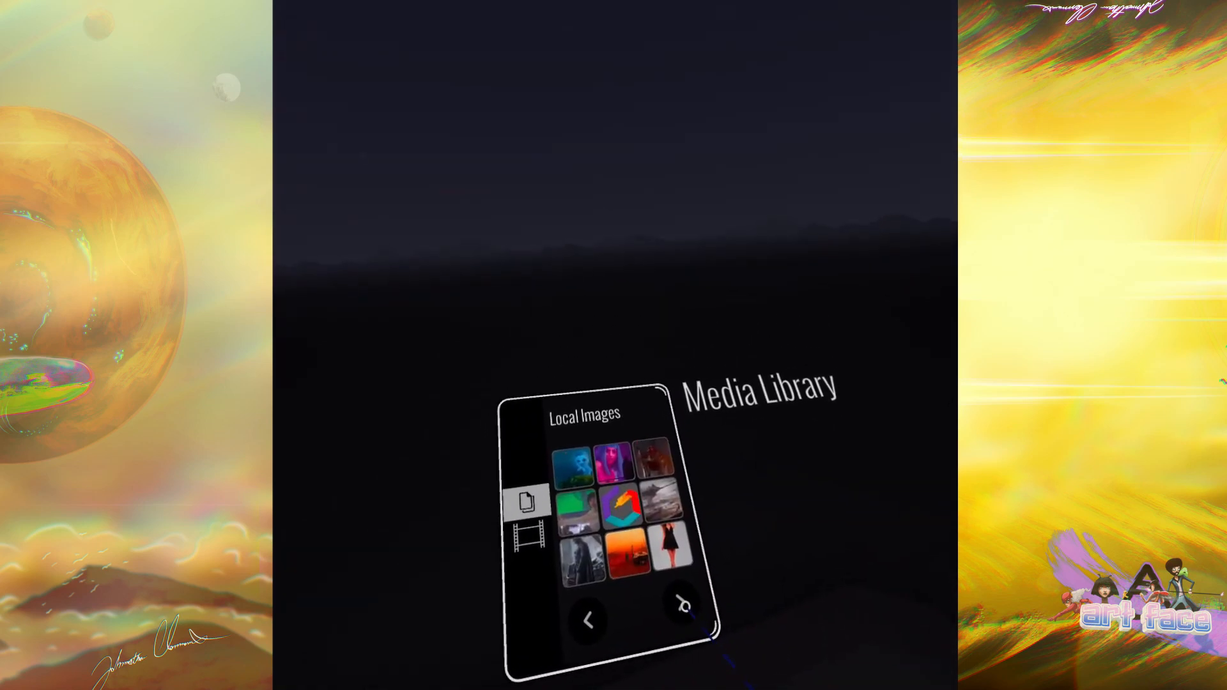
Advance the Local Images panel to its second page of library images.
left_click(682, 622)
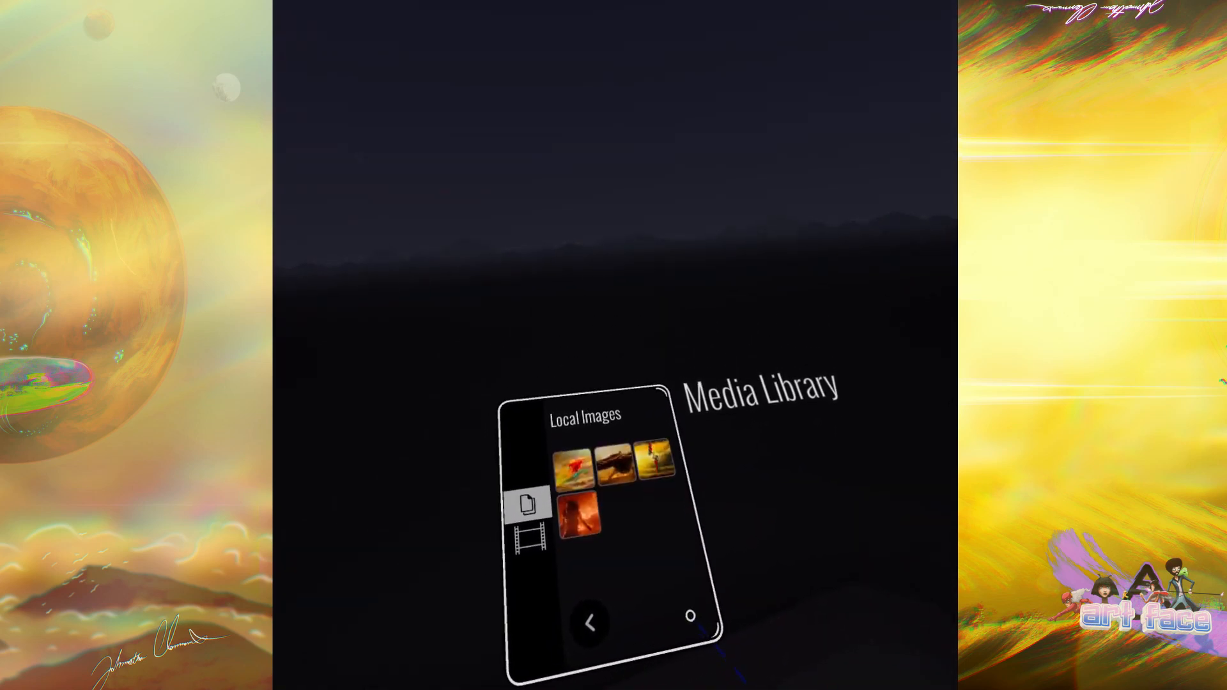